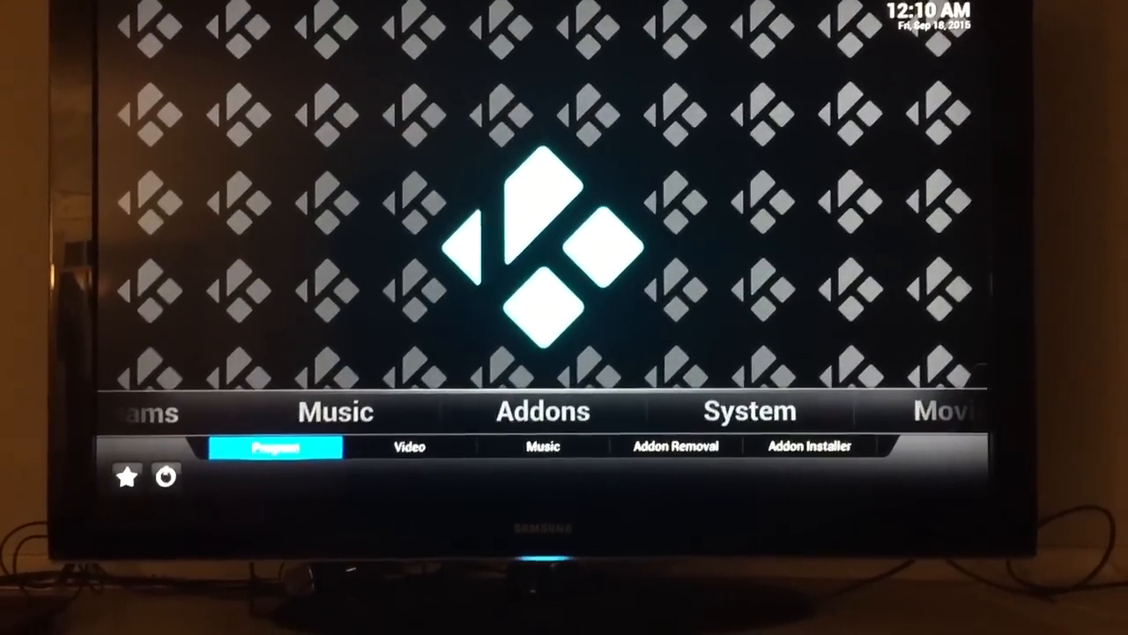
Launch the Maintenance Tool from Kodi's Programs add-ons.
click(277, 448)
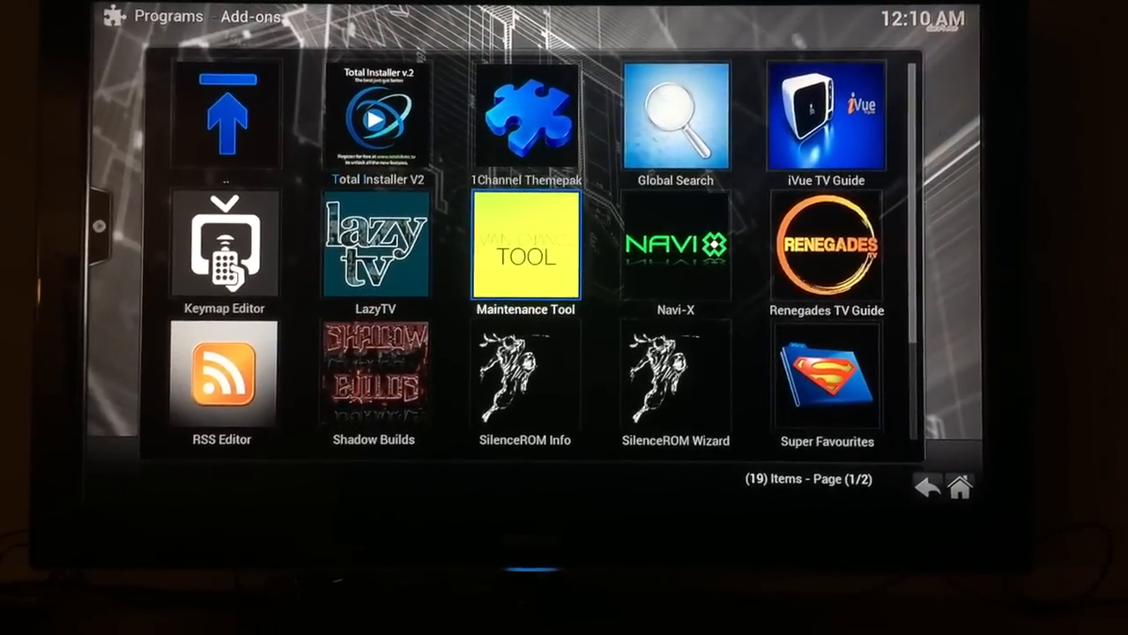
click(525, 243)
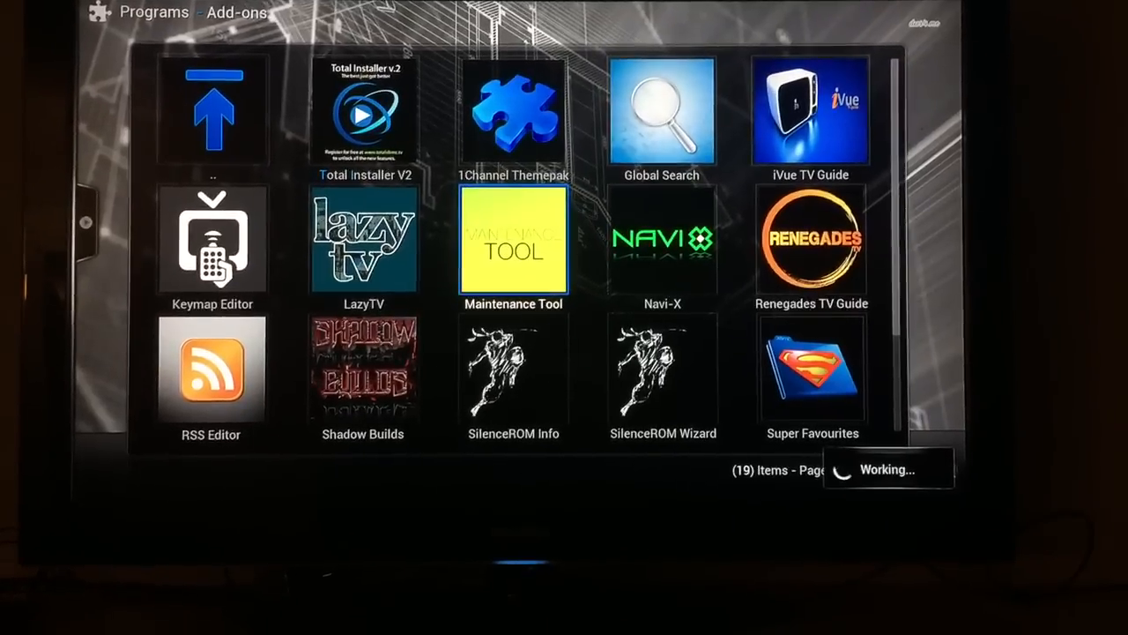
Enter the Maintenance Tool and bring up its System Tweaks collection.
click(513, 243)
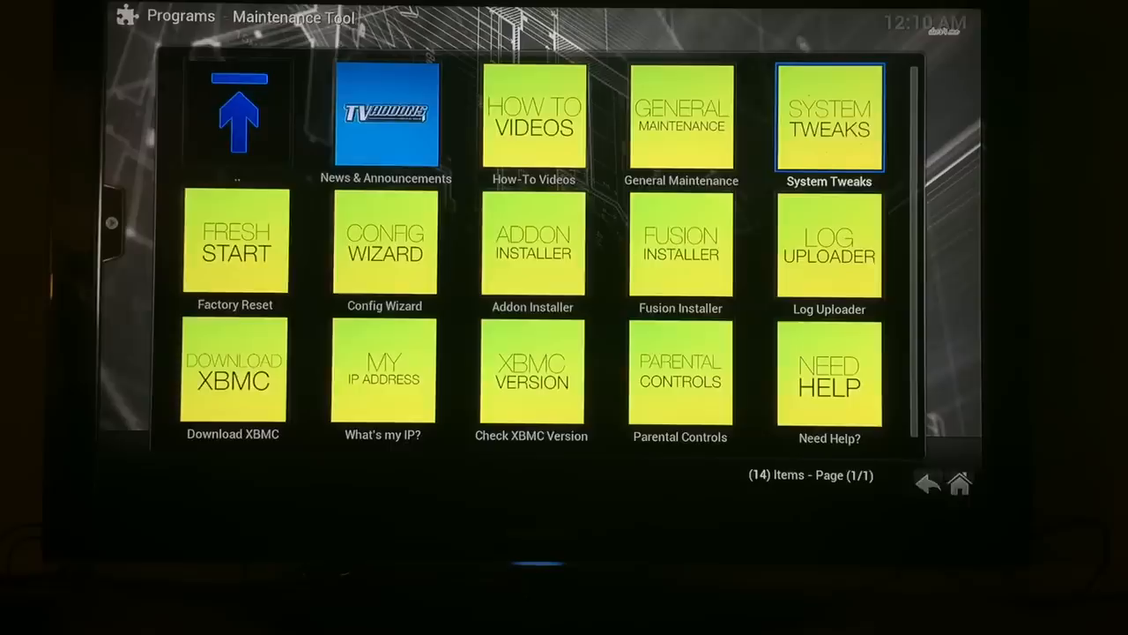
click(829, 117)
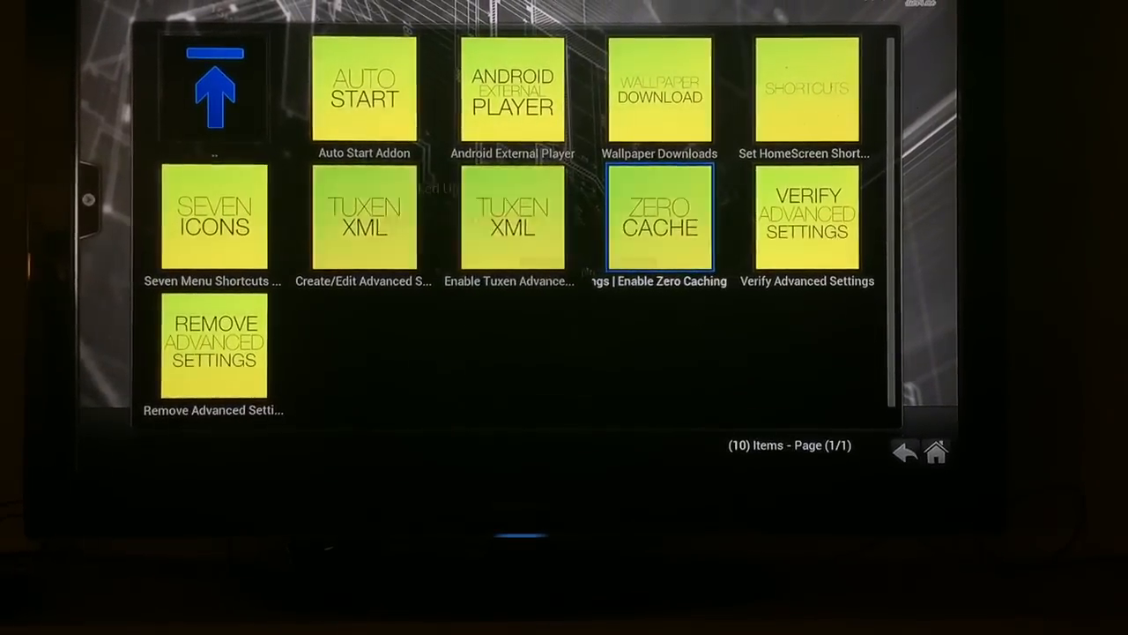
Enable Zero Caching, confirming the backup prompt and the new advanced settings XML.
click(660, 215)
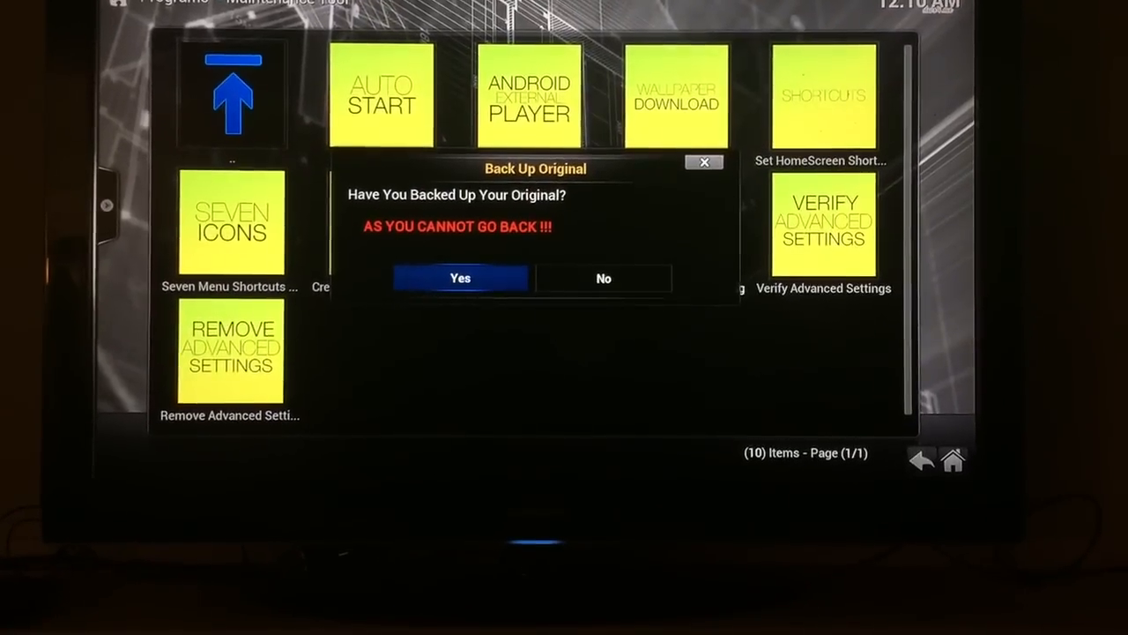
click(460, 278)
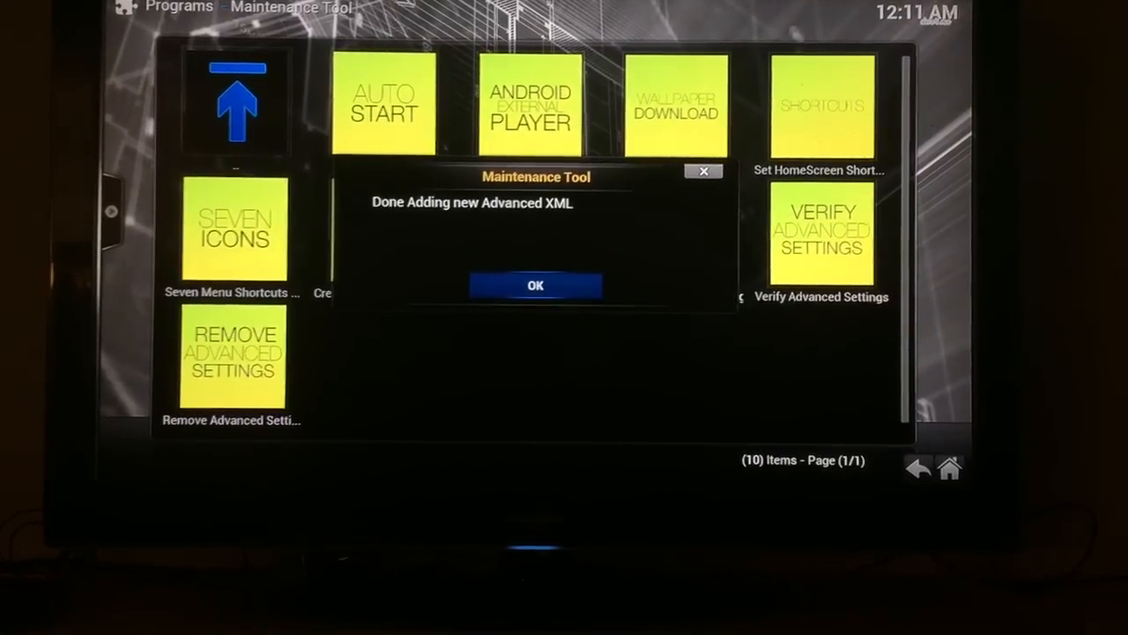
click(536, 286)
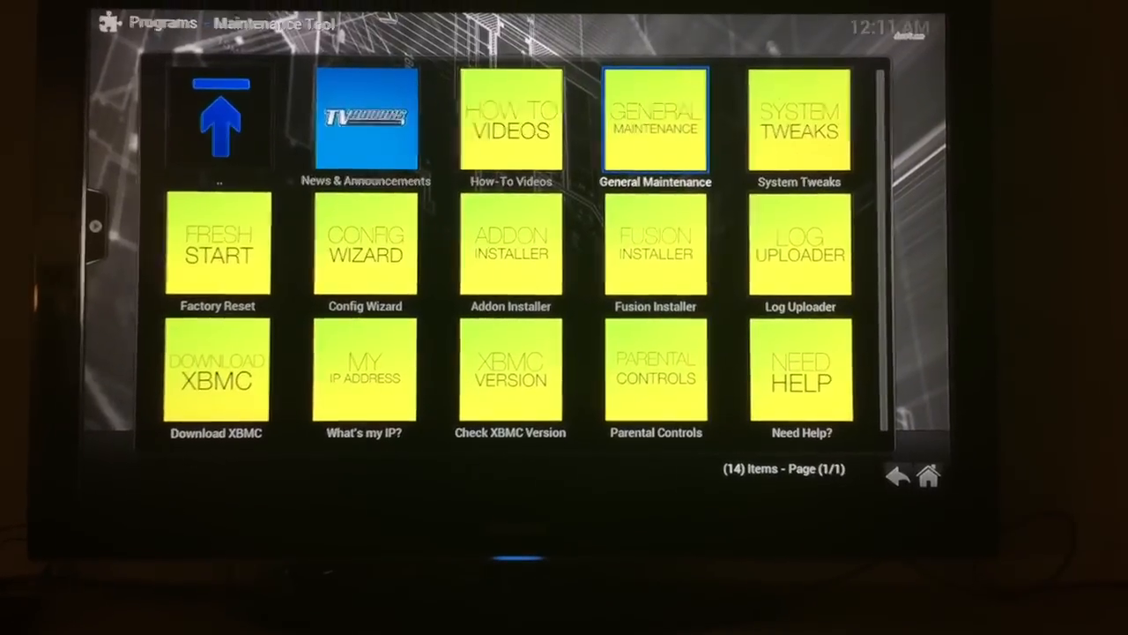
Bring up General Maintenance with its Clear Cache, Erase Logs and Purge Packages actions.
click(656, 120)
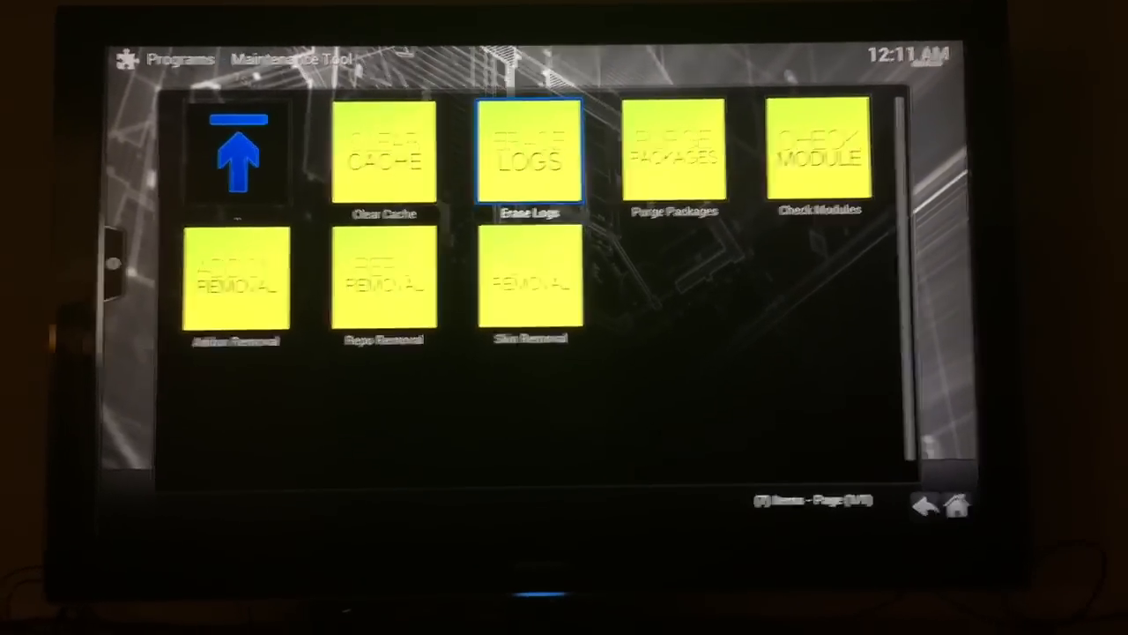
key(Right)
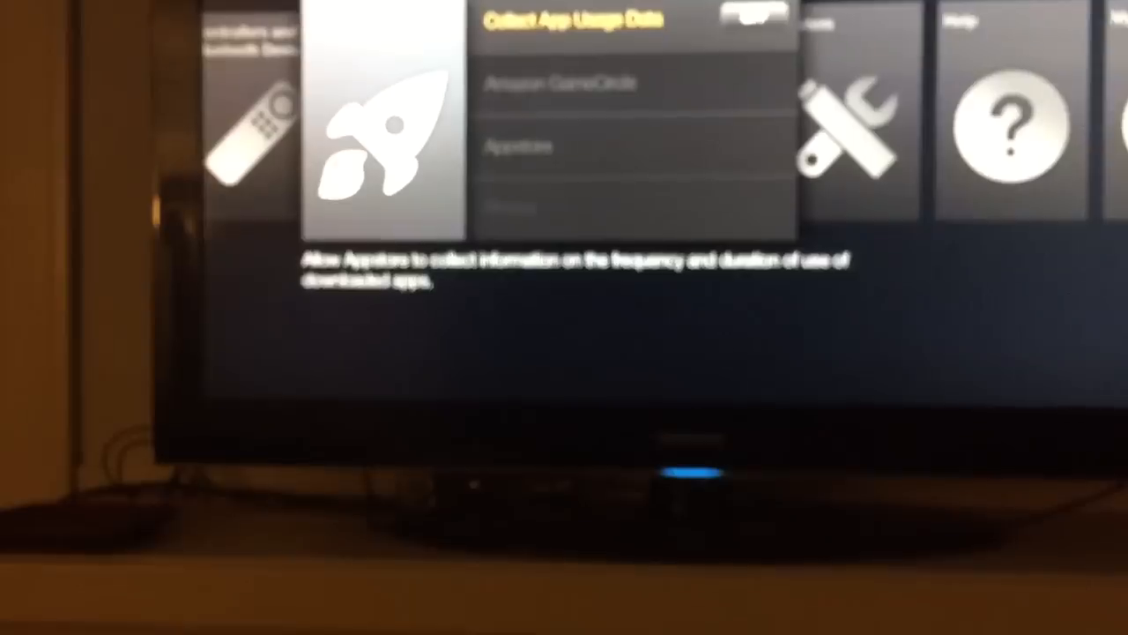
Force stop Kodi 15.1 from its Fire TV installed-application options.
scroll(down, 3)
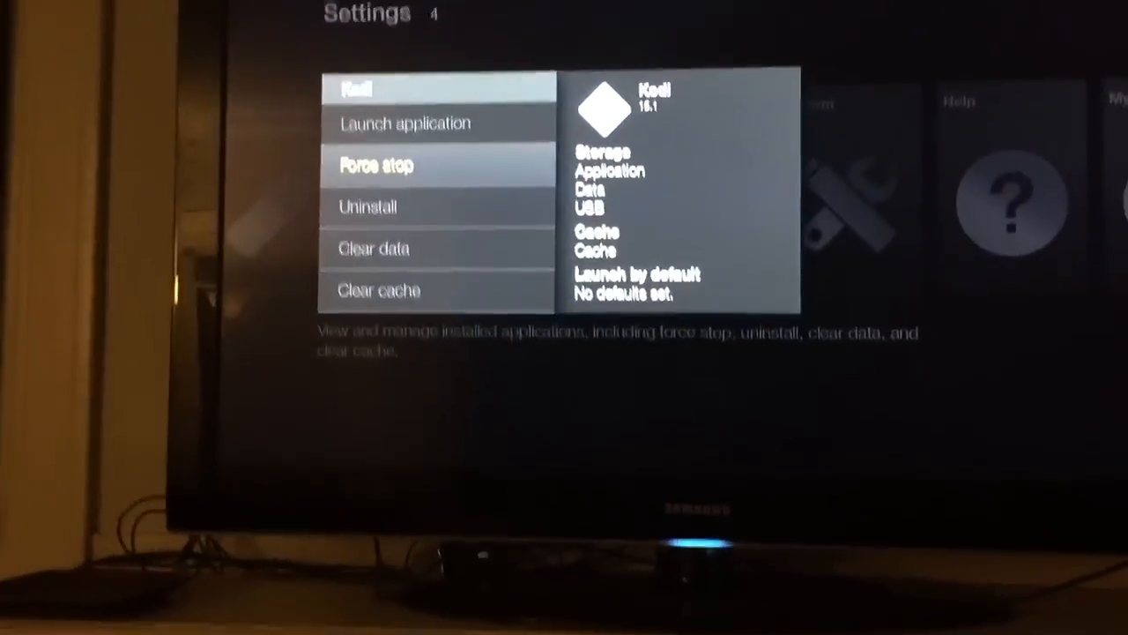
key(up)
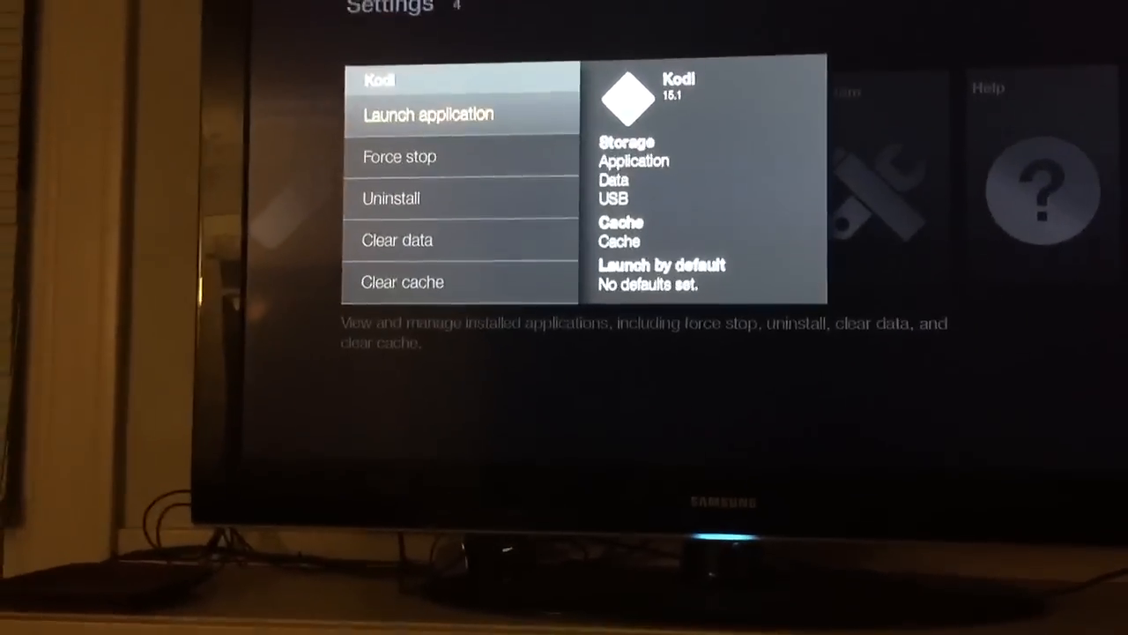